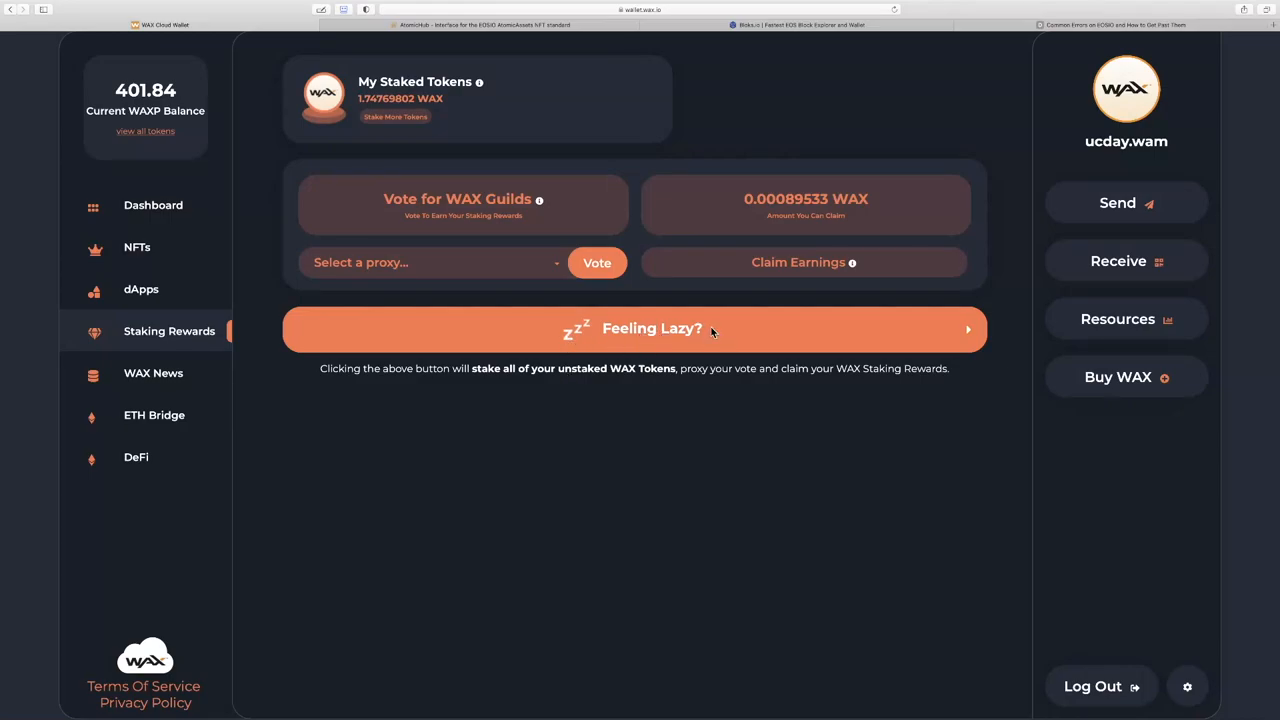
mouse_move(156, 90)
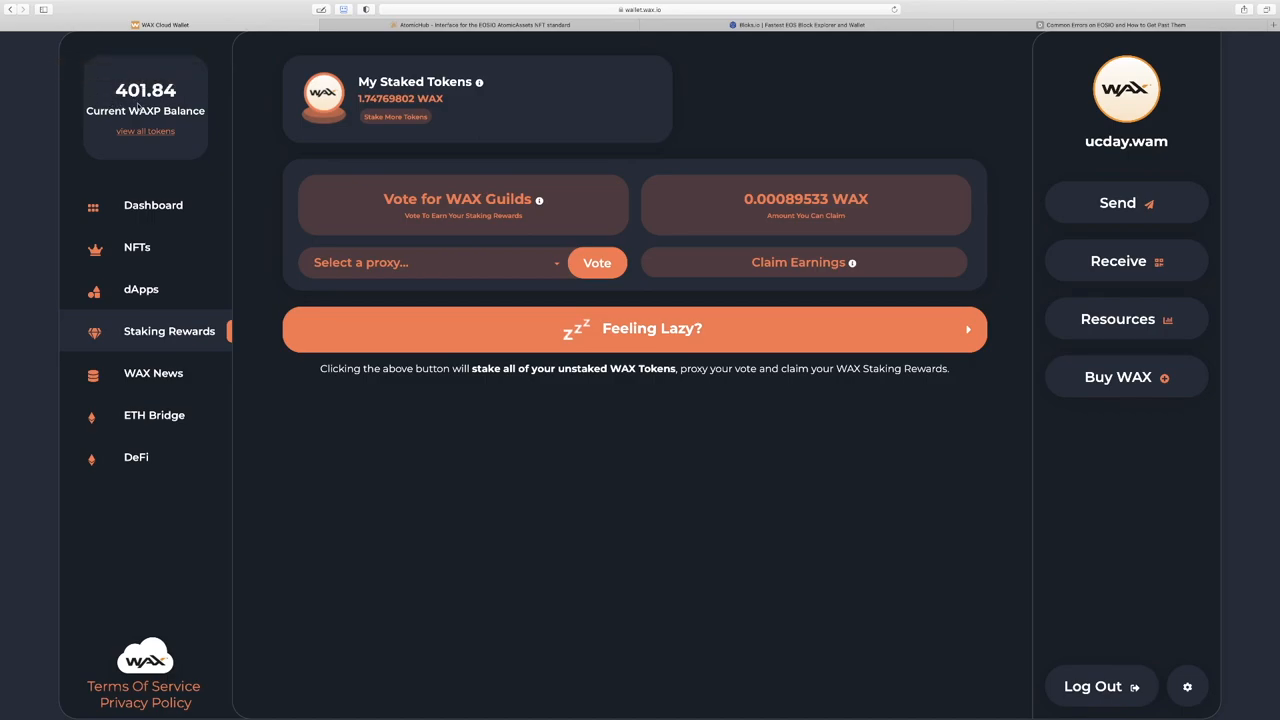
mouse_move(144, 90)
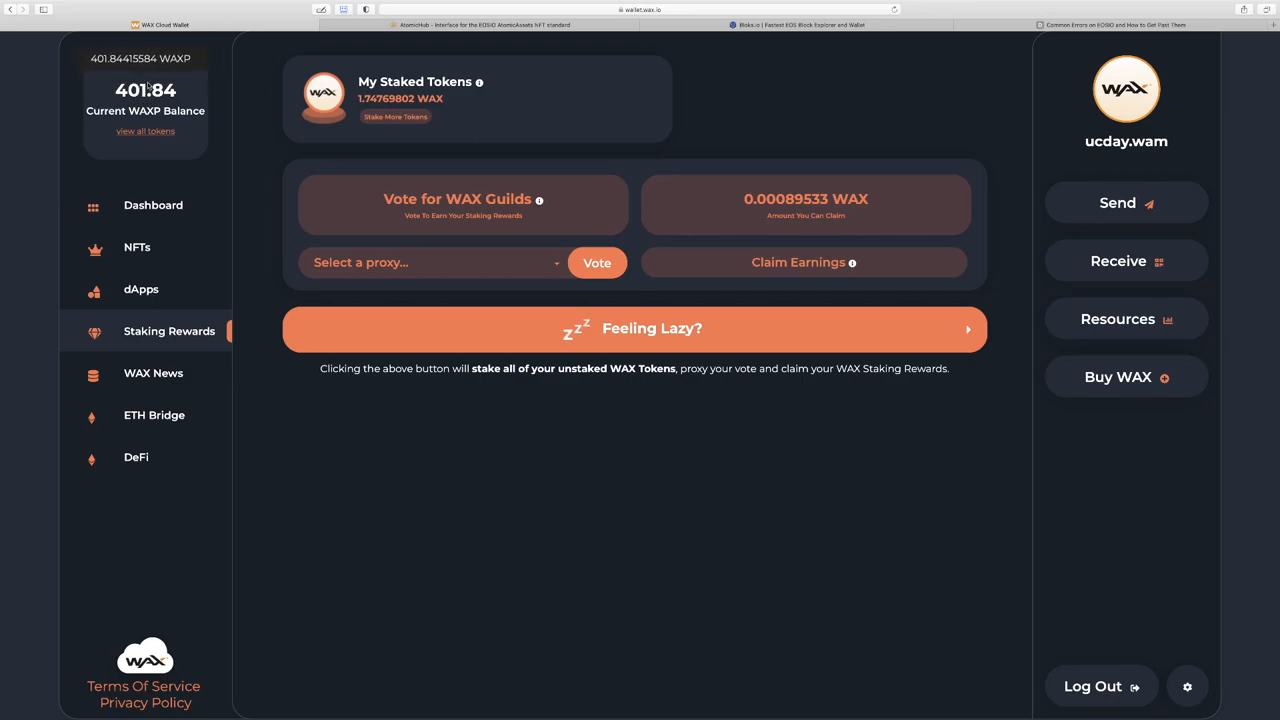
Step: Stake the full ~396.59 WAXP balance and claim rewards, then view network resources
triple_click(400, 98)
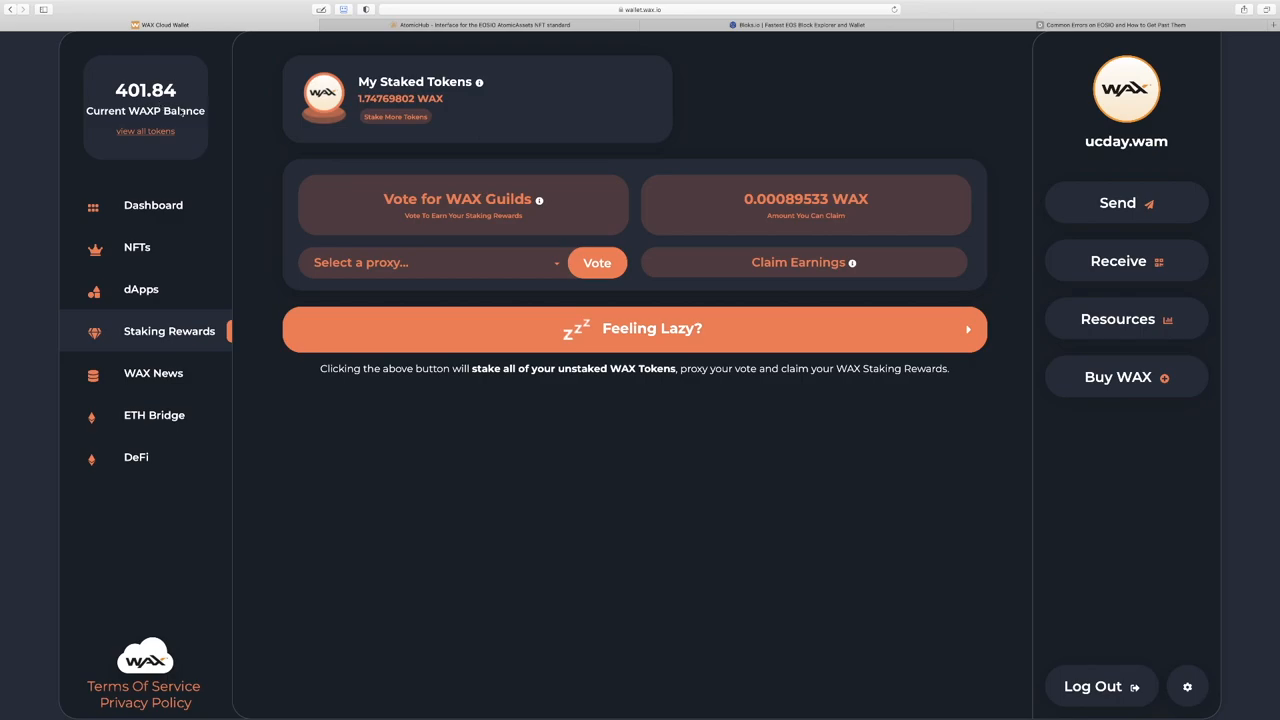
mouse_move(696, 382)
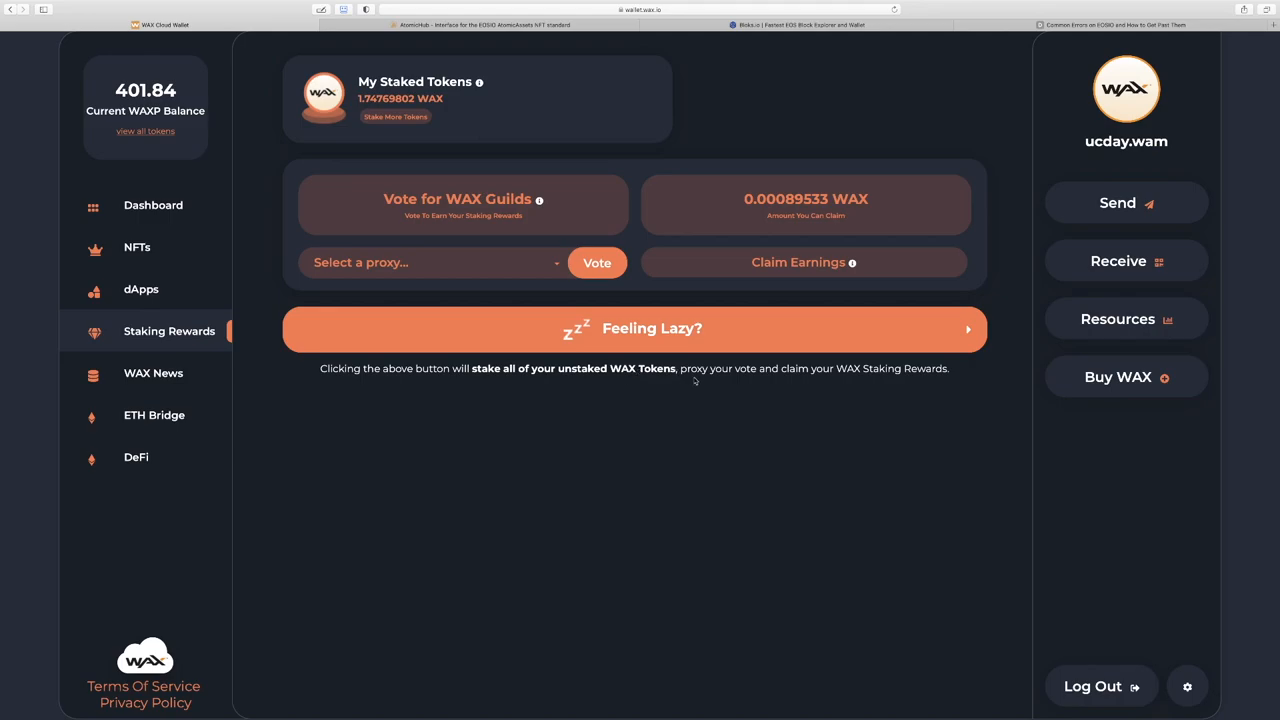
mouse_move(846, 380)
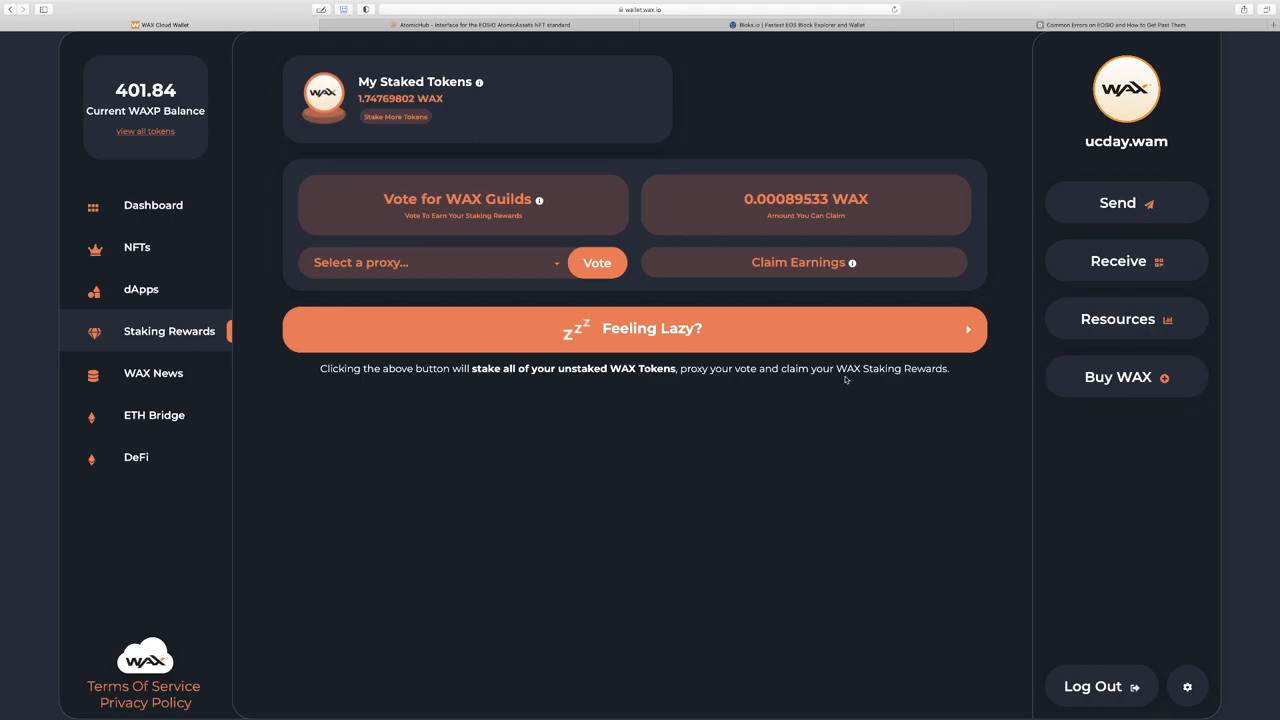
mouse_move(292, 466)
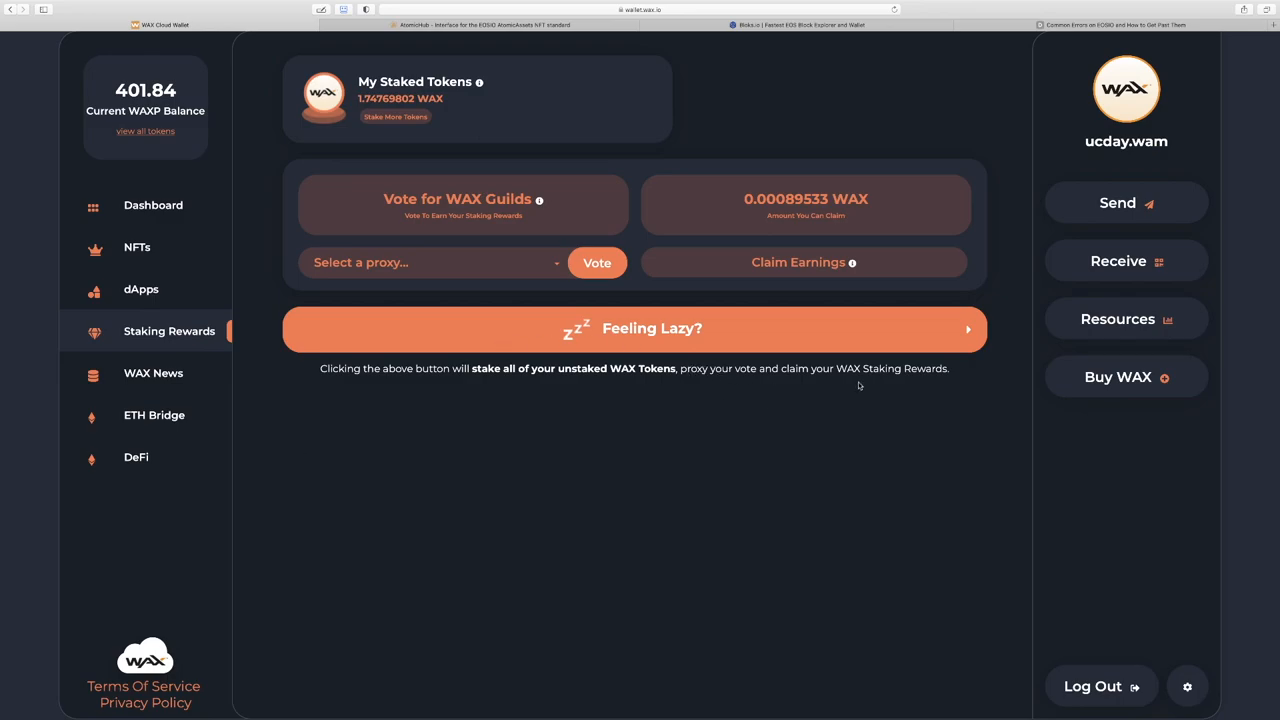
mouse_move(928, 384)
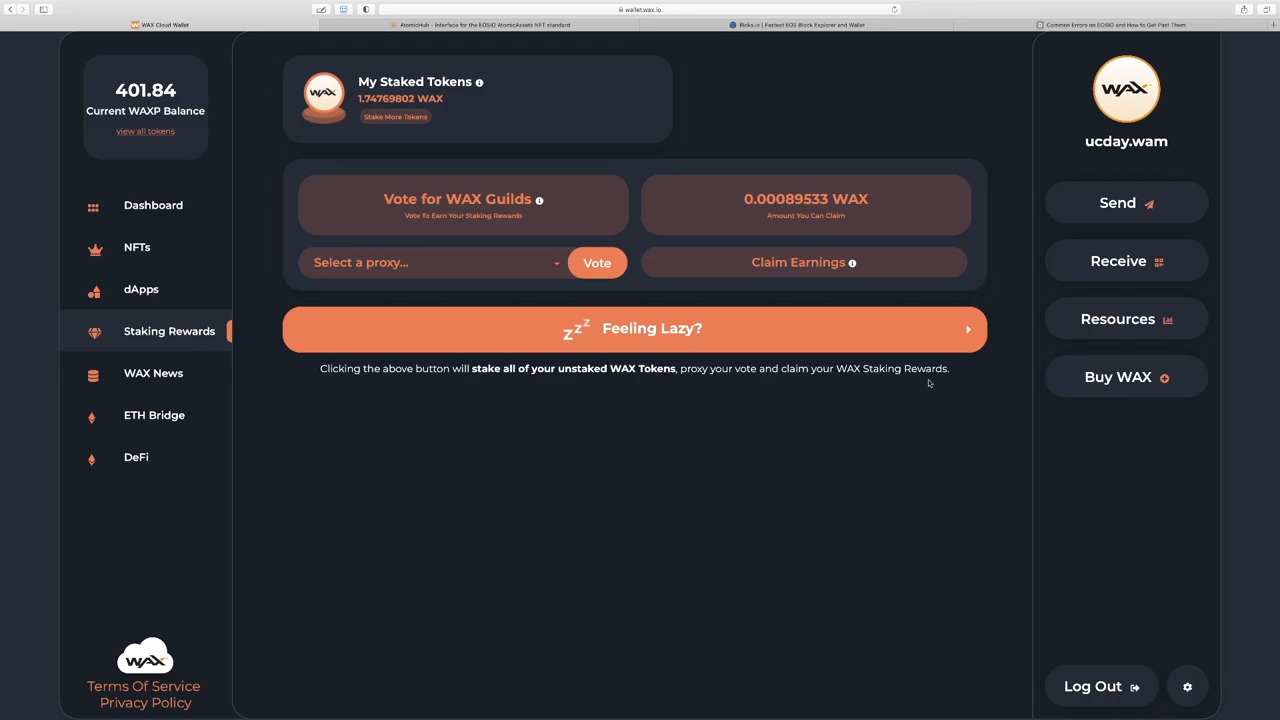
mouse_move(744, 464)
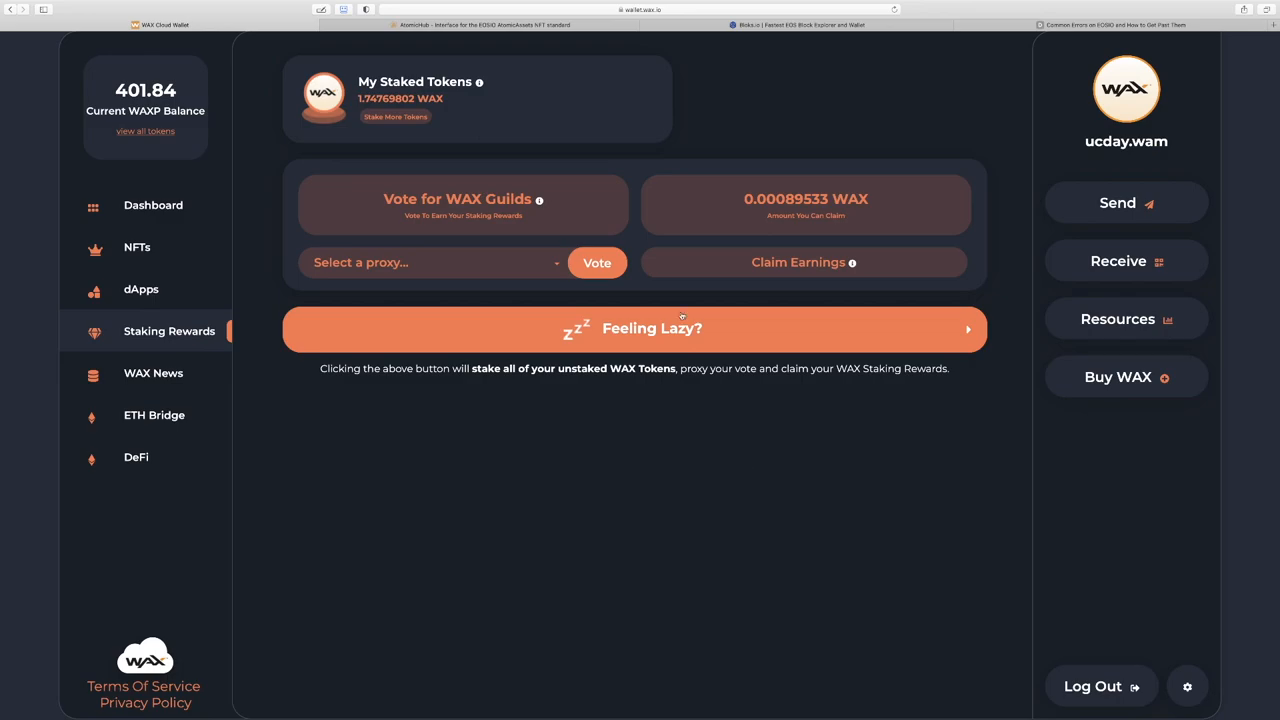
click(804, 262)
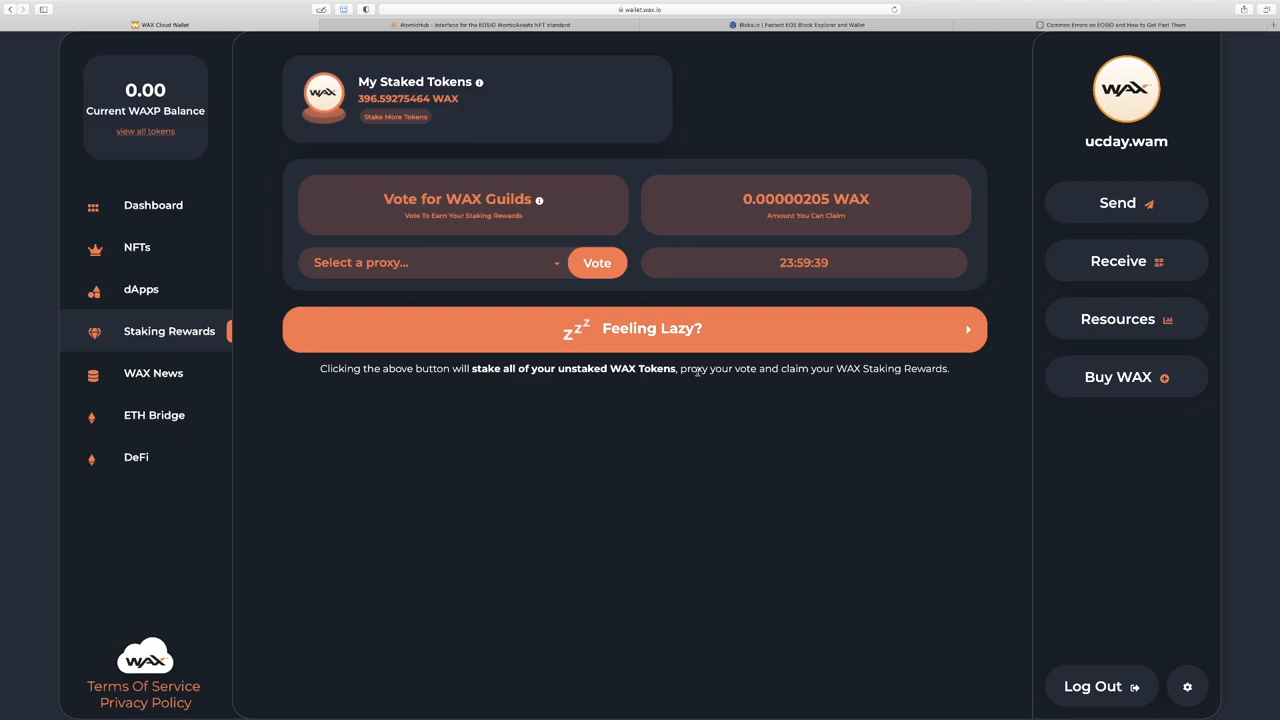
click(1118, 320)
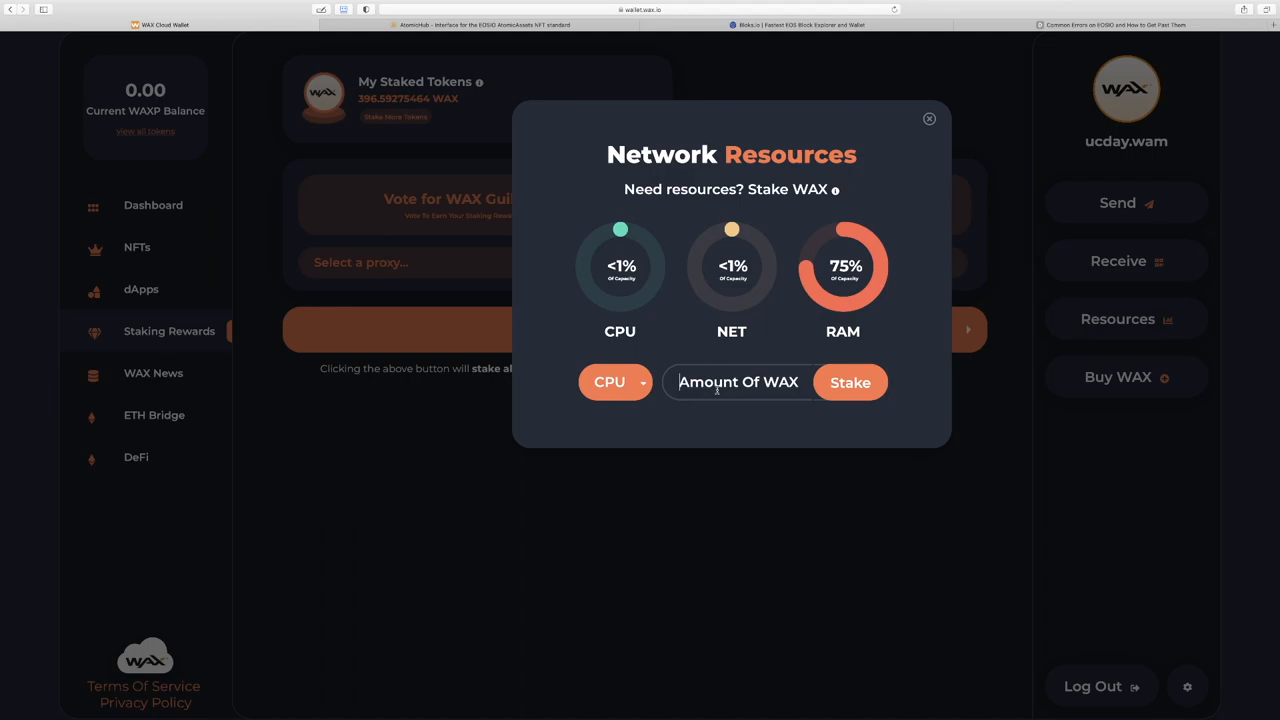
mouse_move(1044, 84)
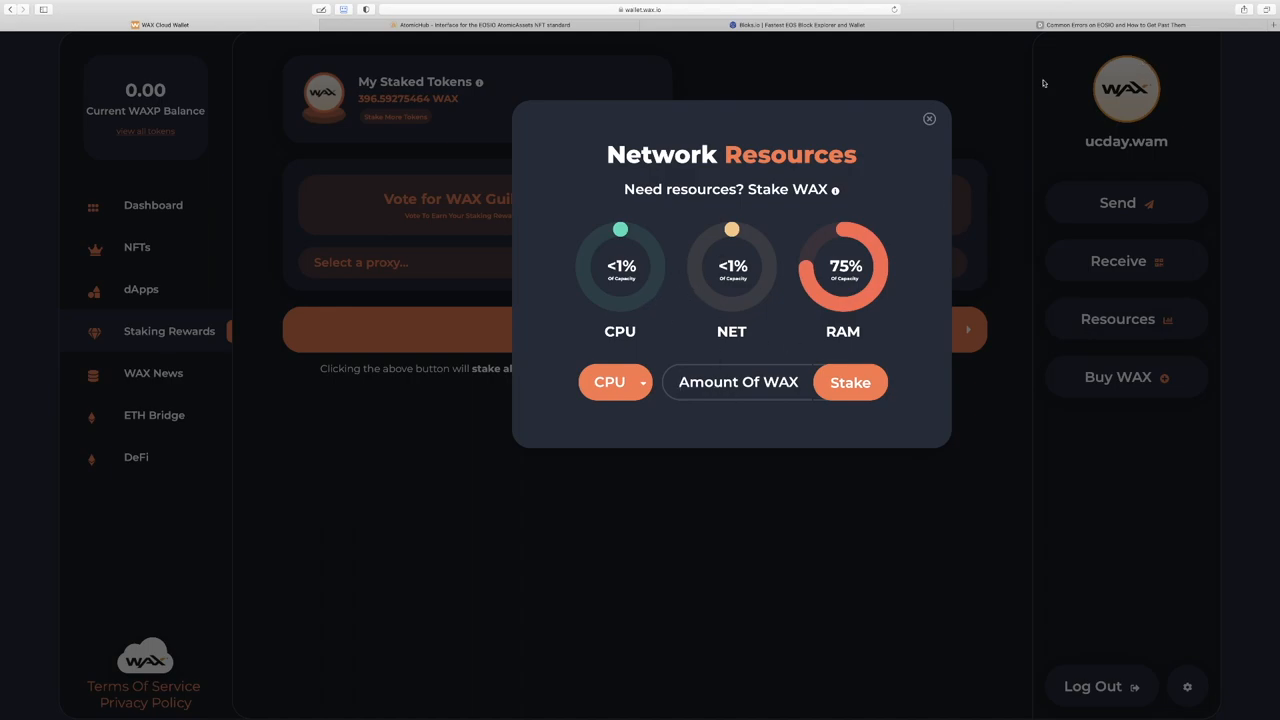
Step: Close the Network Resources window without staking anything
click(928, 120)
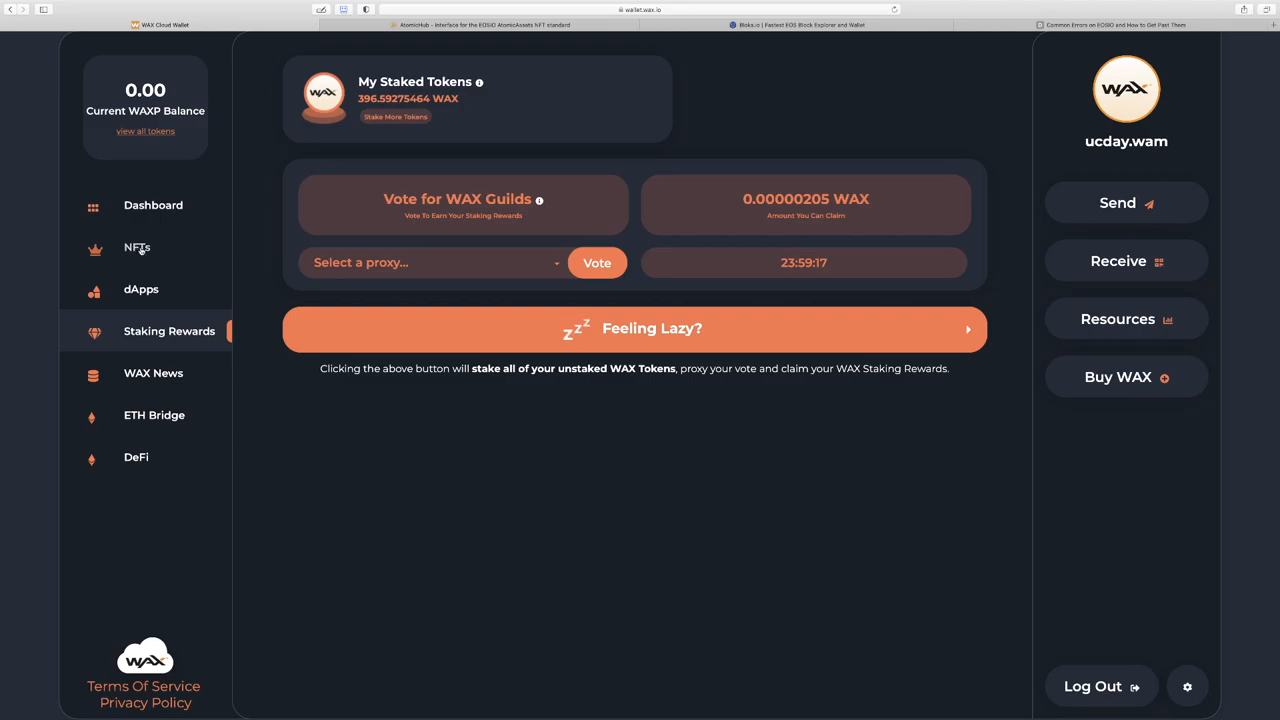
mouse_move(136, 248)
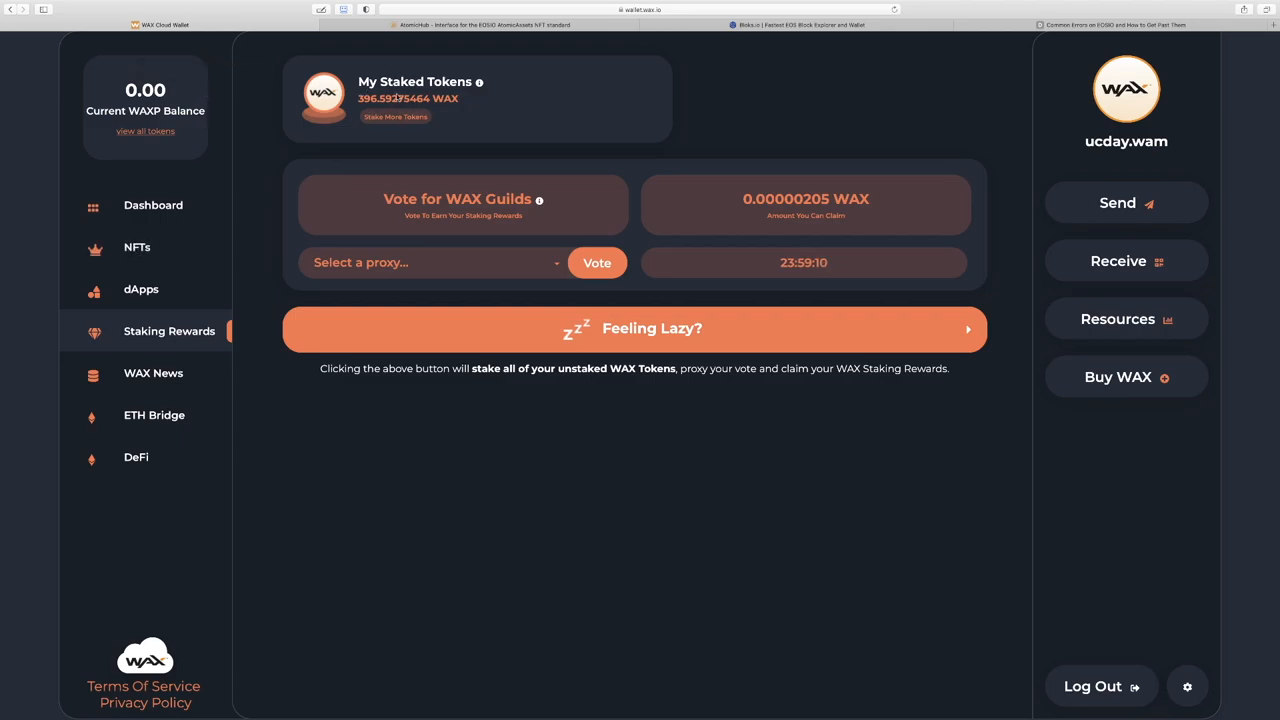
mouse_move(214, 412)
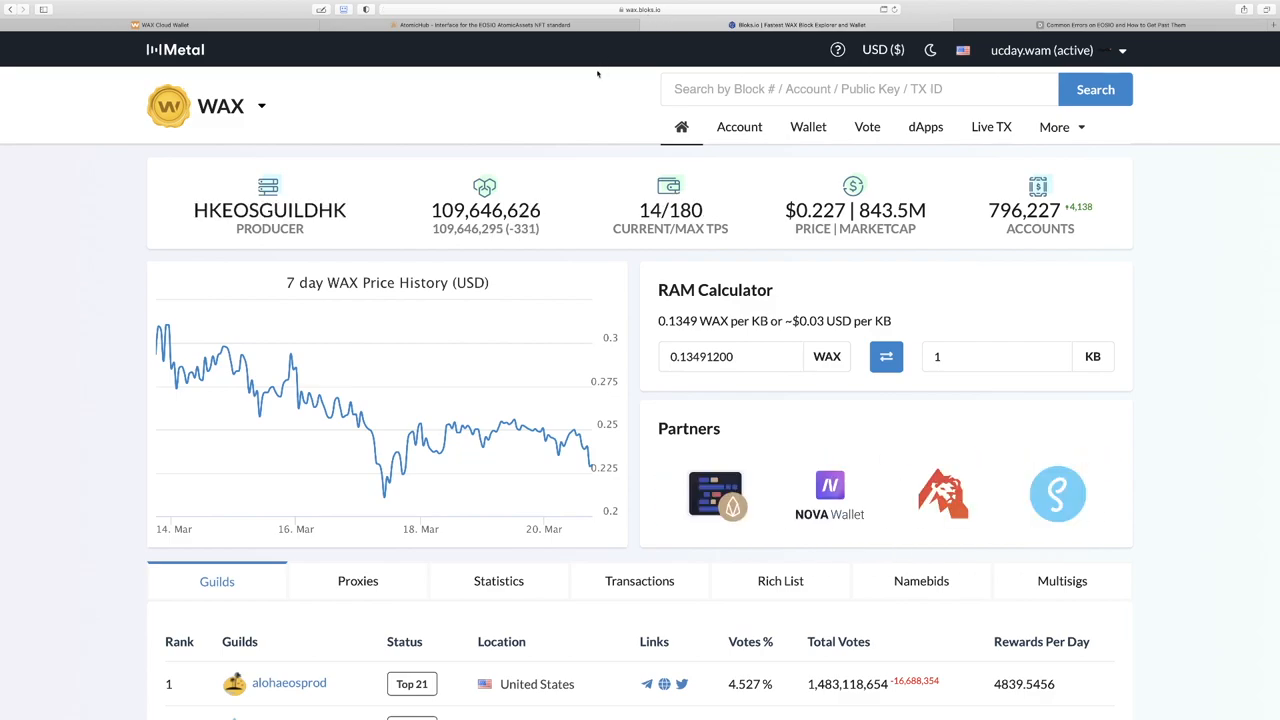
Step: Log in to bloks.io with the Cloud Wallet account
click(1072, 50)
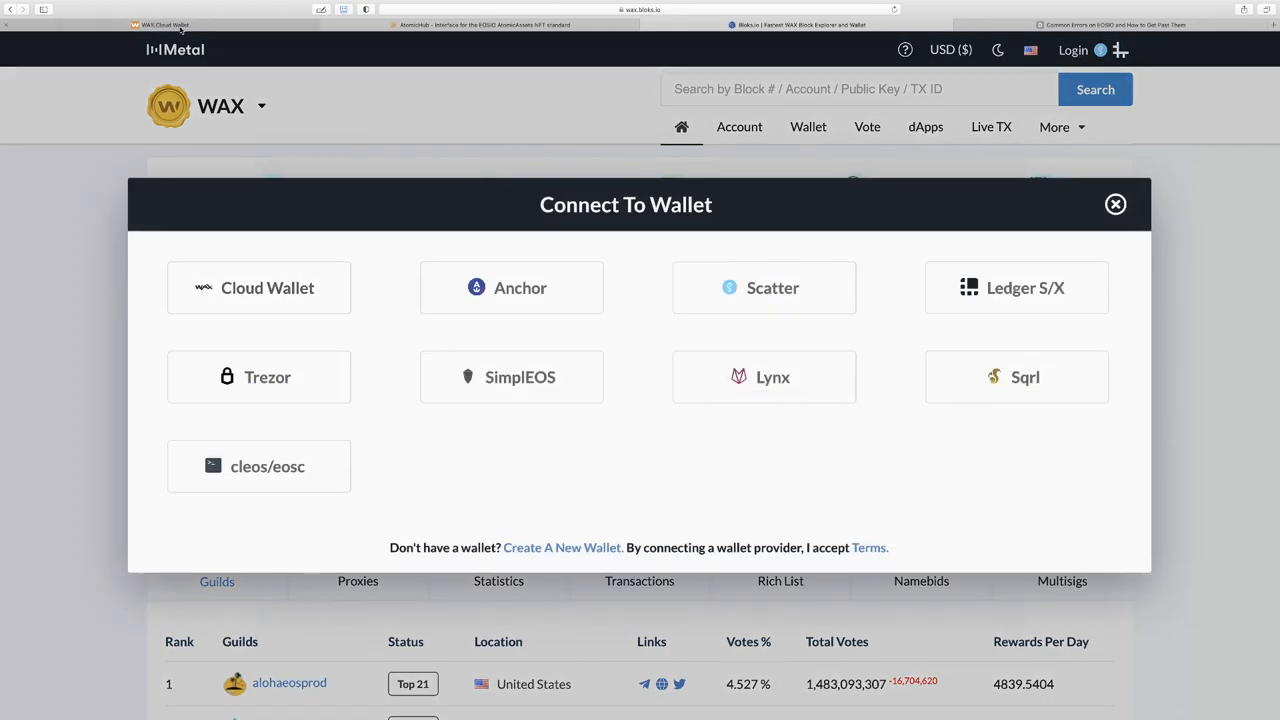
click(258, 288)
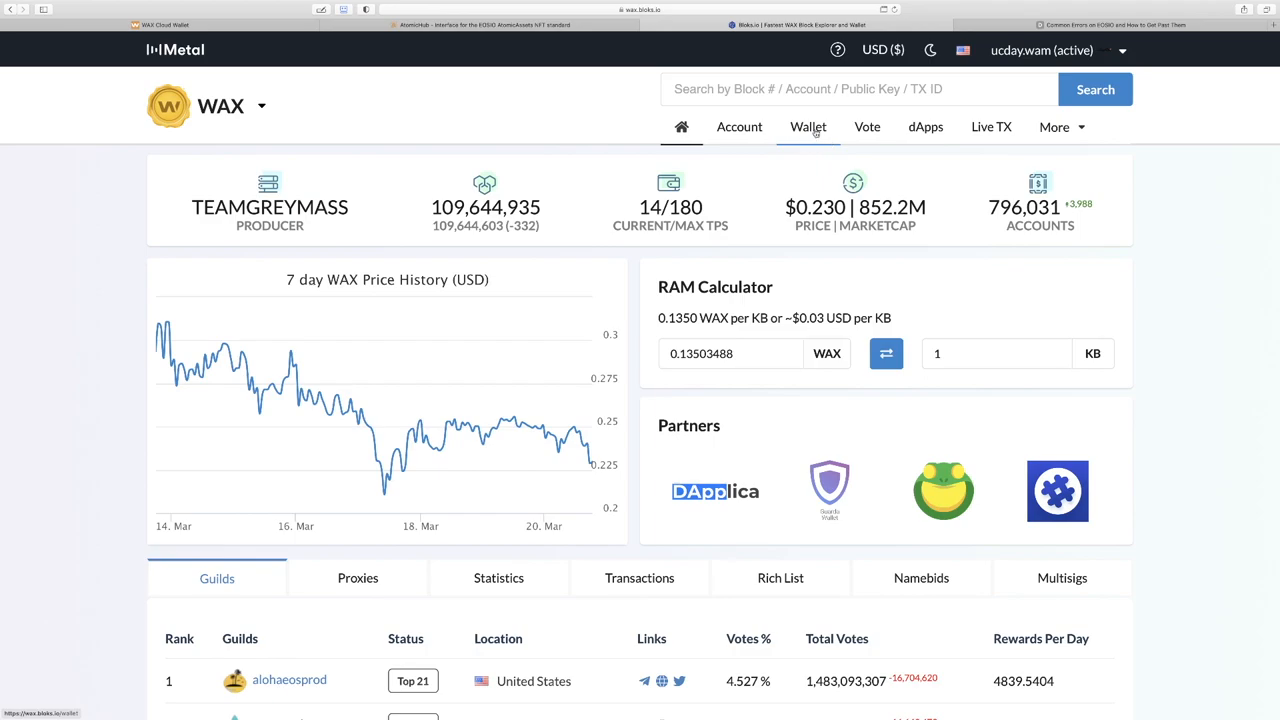
Step: Go to Wallet > Stake CPU/NET unstaking and select the account holding the stake
click(808, 128)
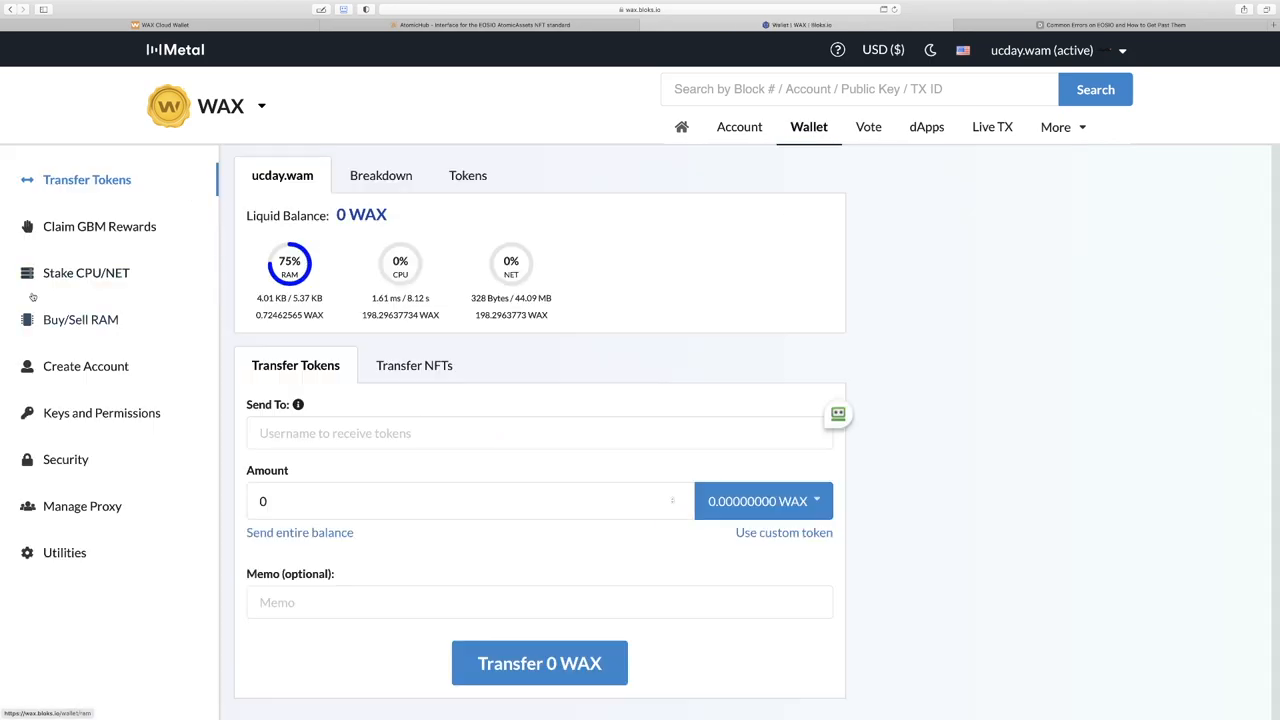
mouse_move(86, 272)
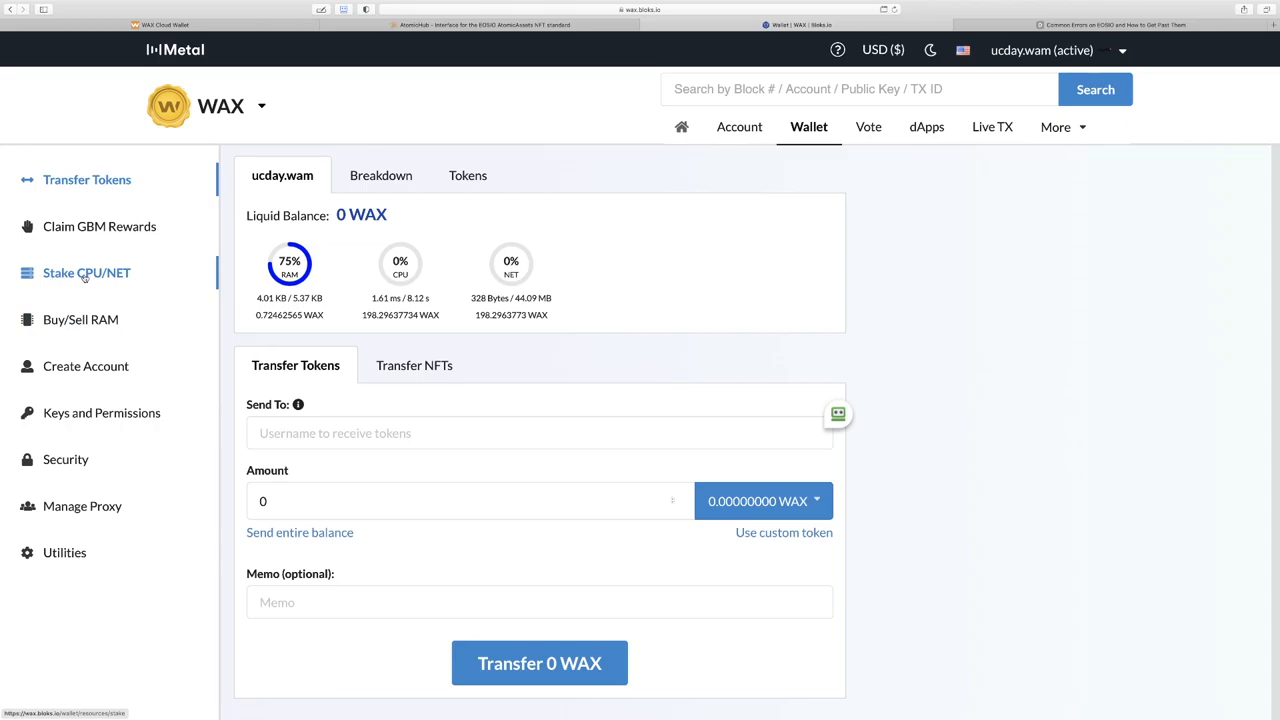
click(88, 272)
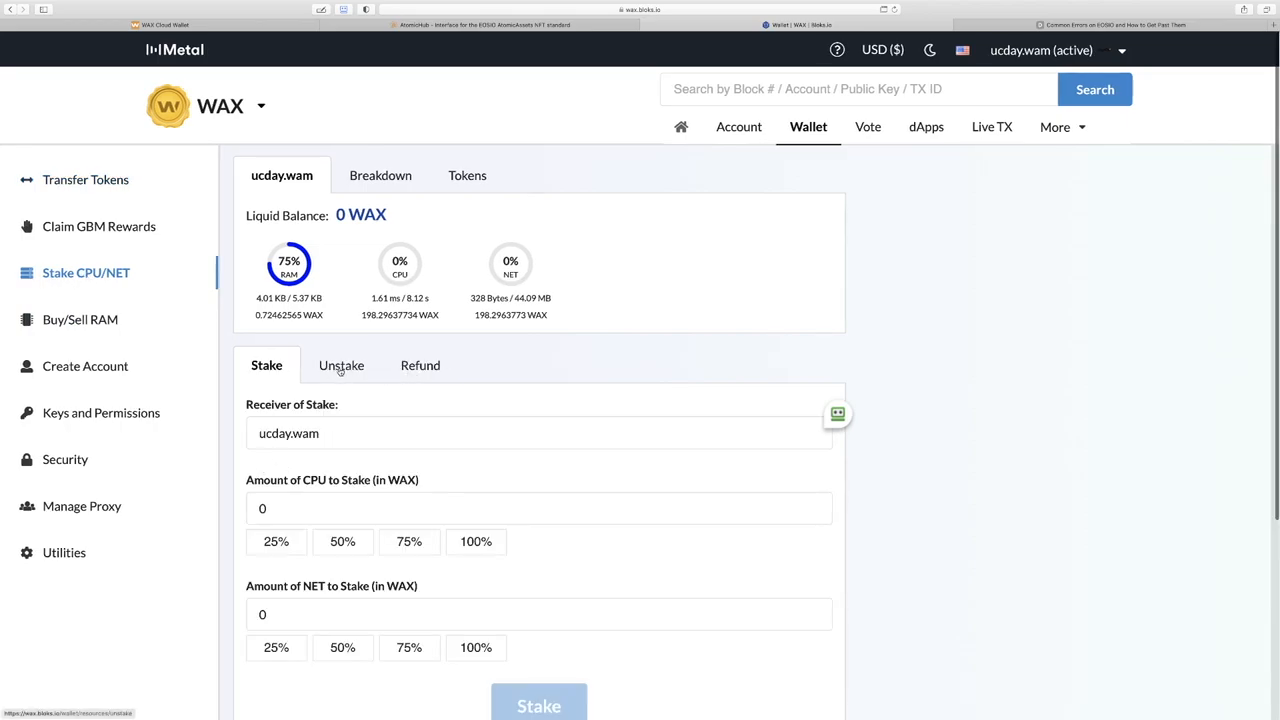
click(340, 364)
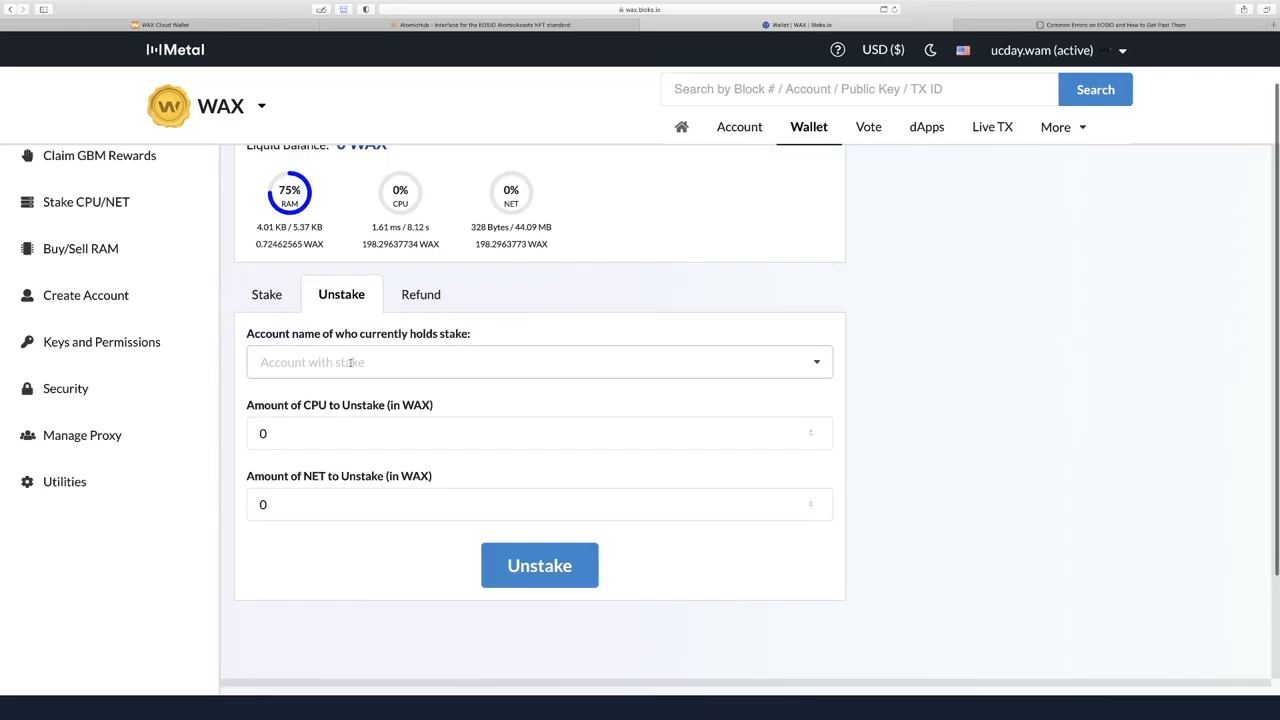
click(540, 362)
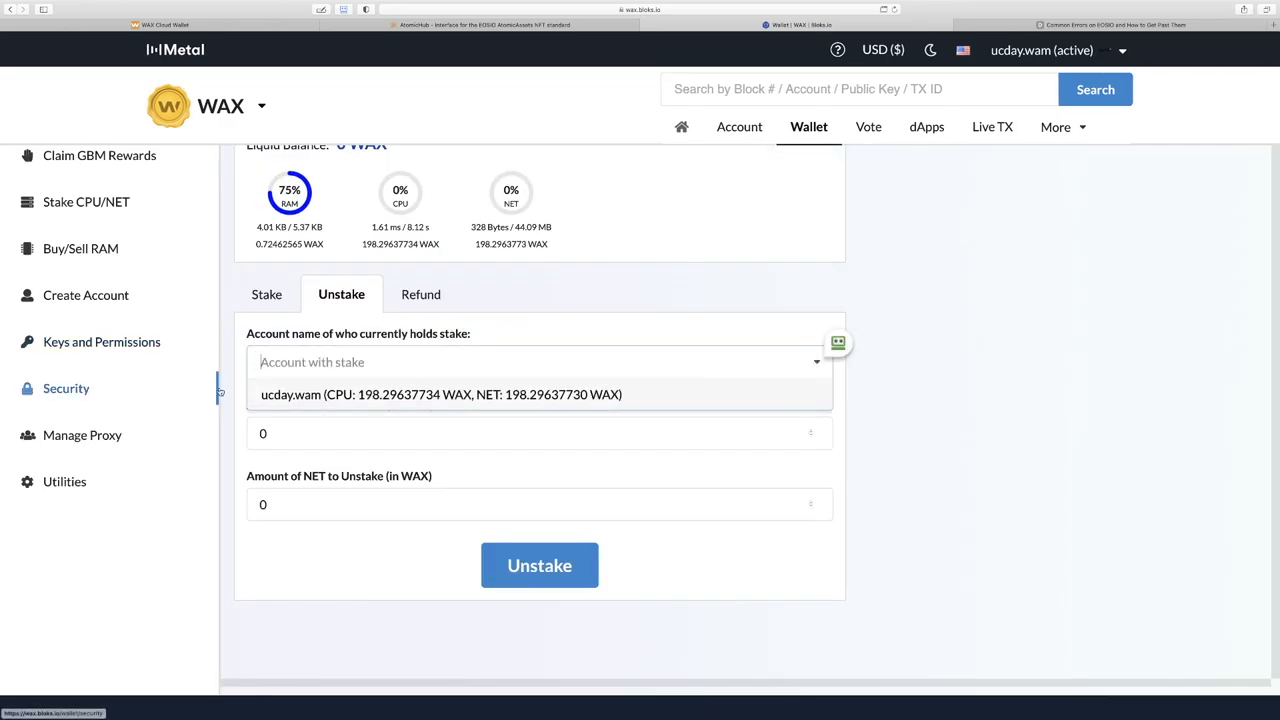
click(440, 394)
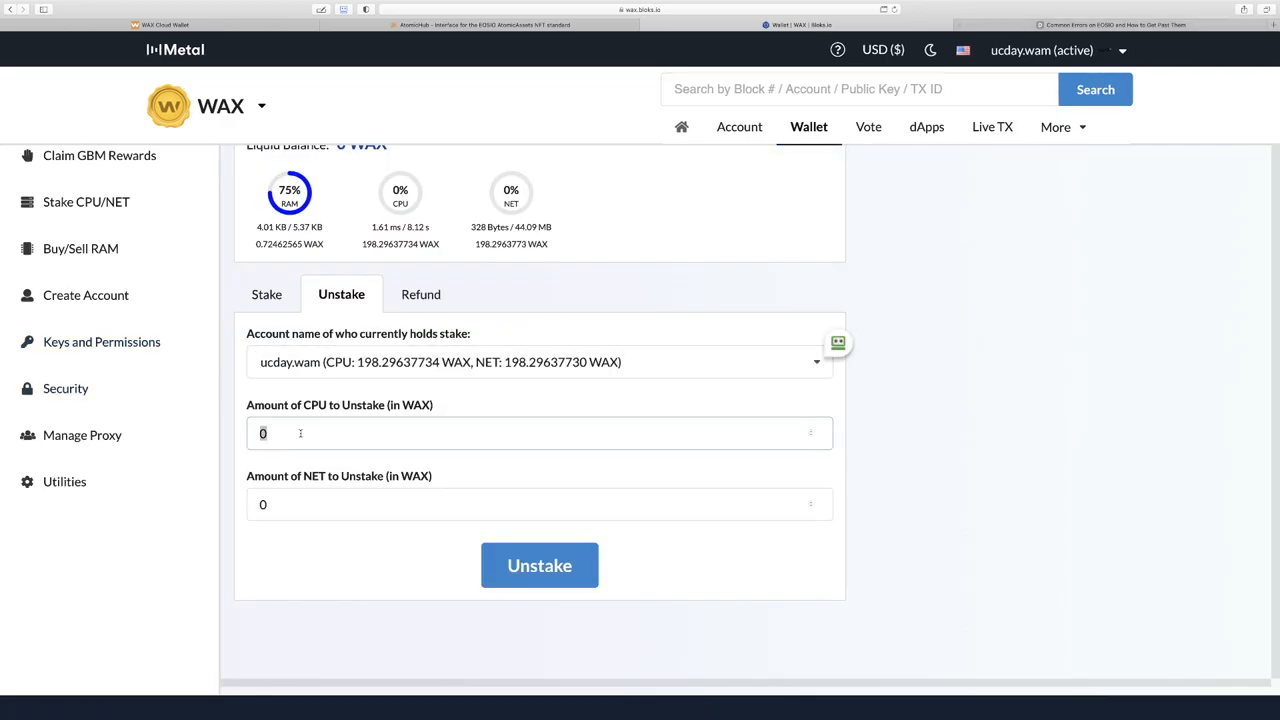
Step: Enter 100 WAX CPU and 100 WAX NET and submit the unstake
text(100)
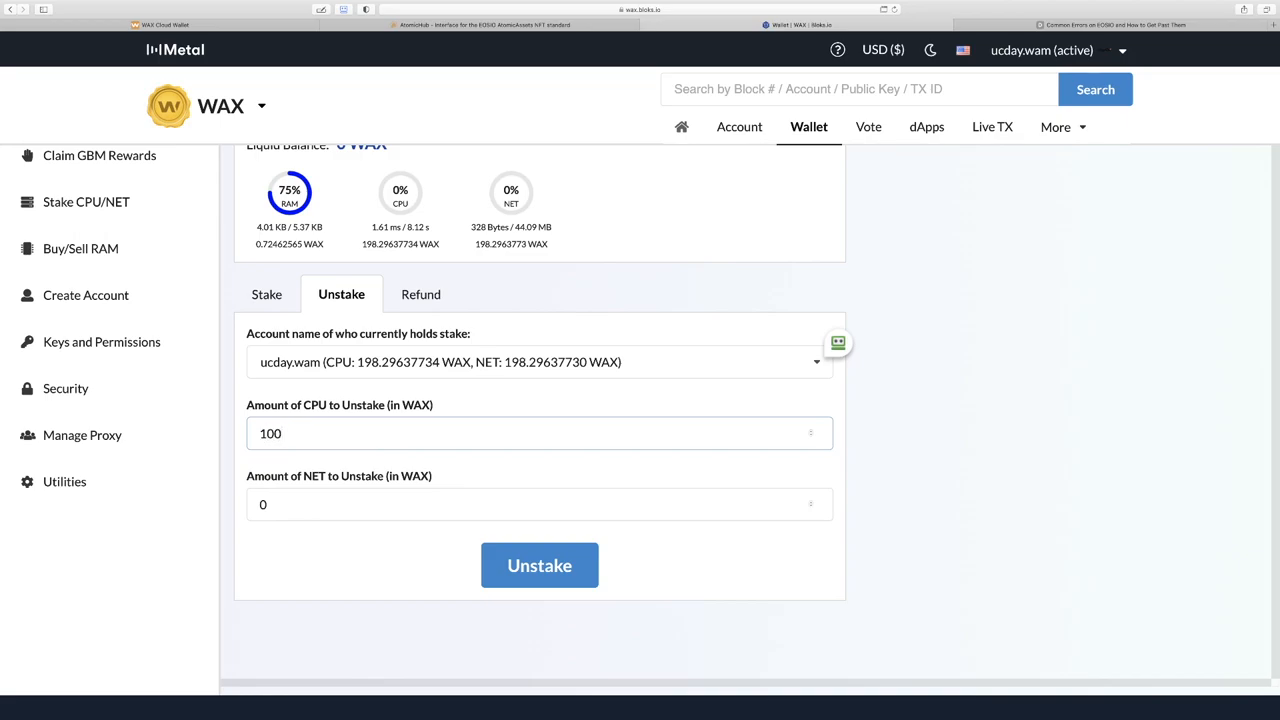
text(100)
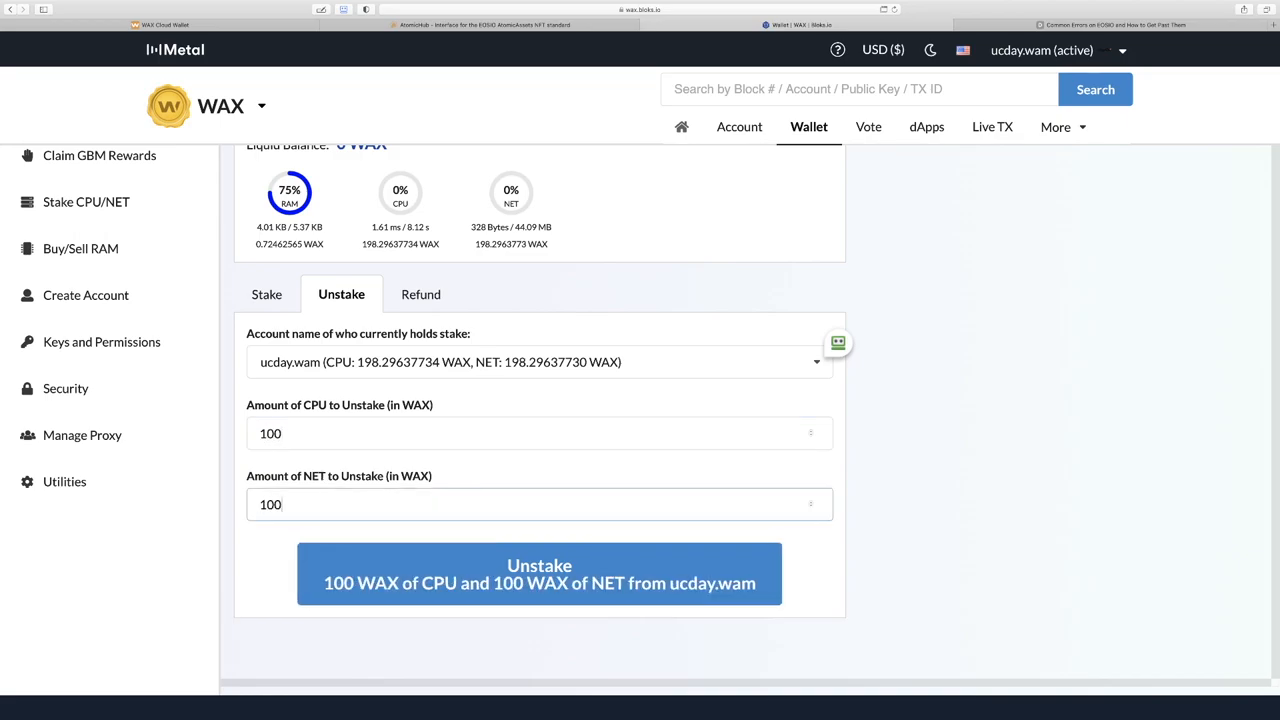
click(540, 572)
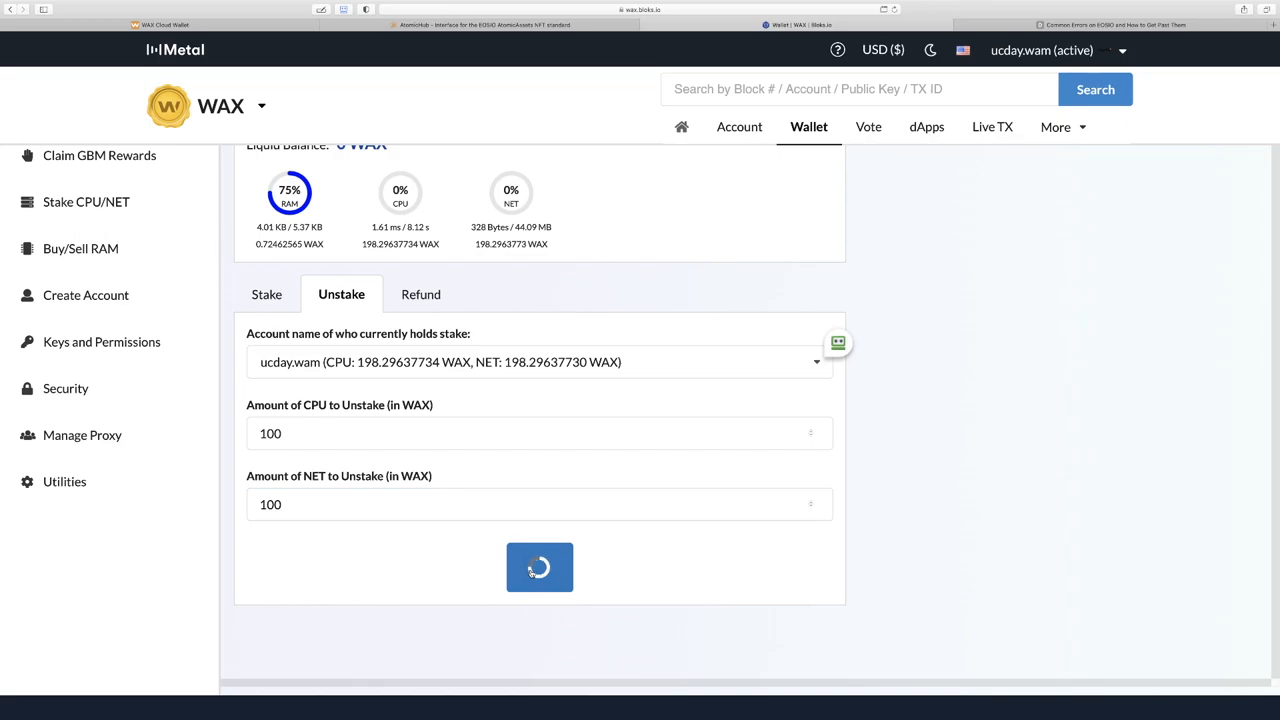
Step: Approve the unstake transaction so 200 WAX shows as refunding
click(540, 568)
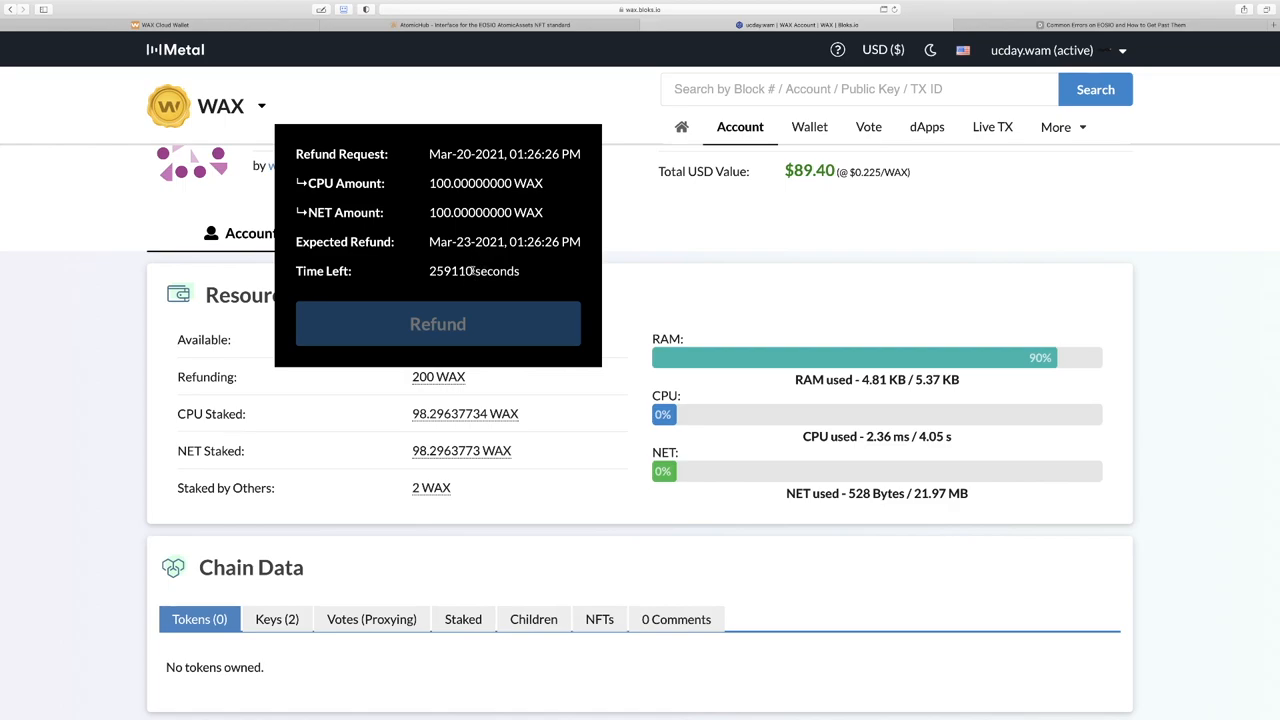
mouse_move(464, 262)
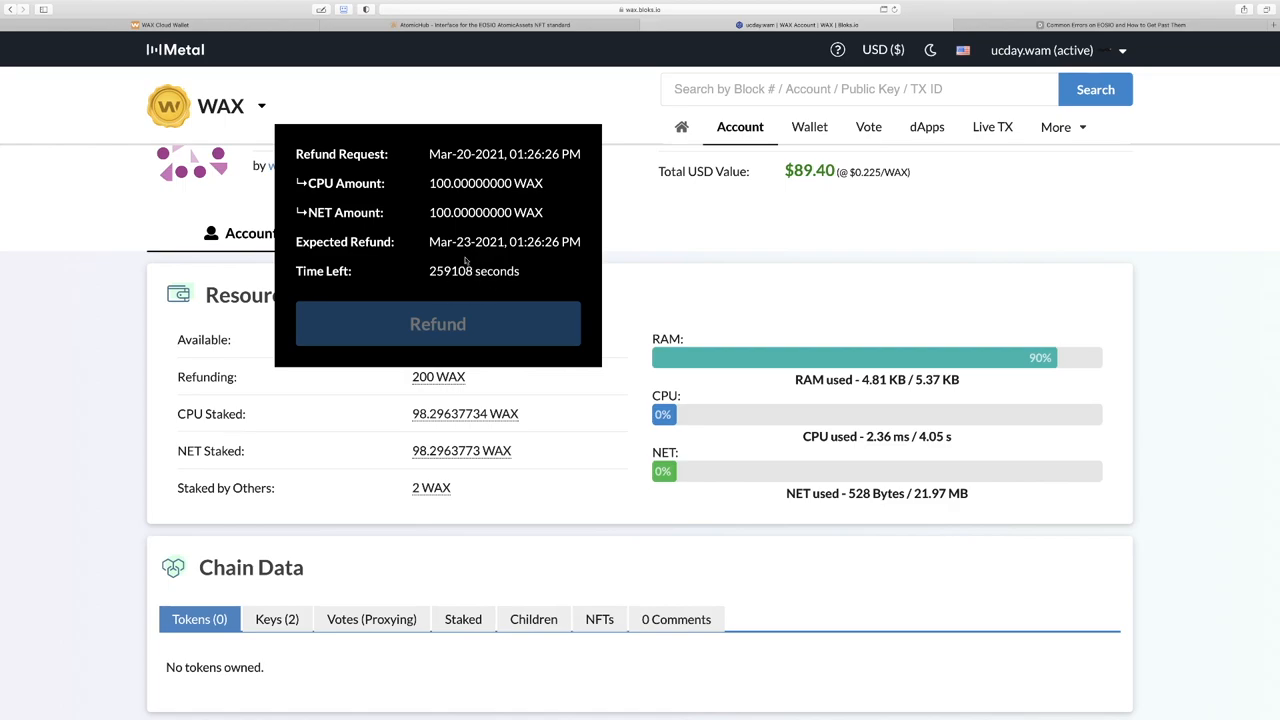